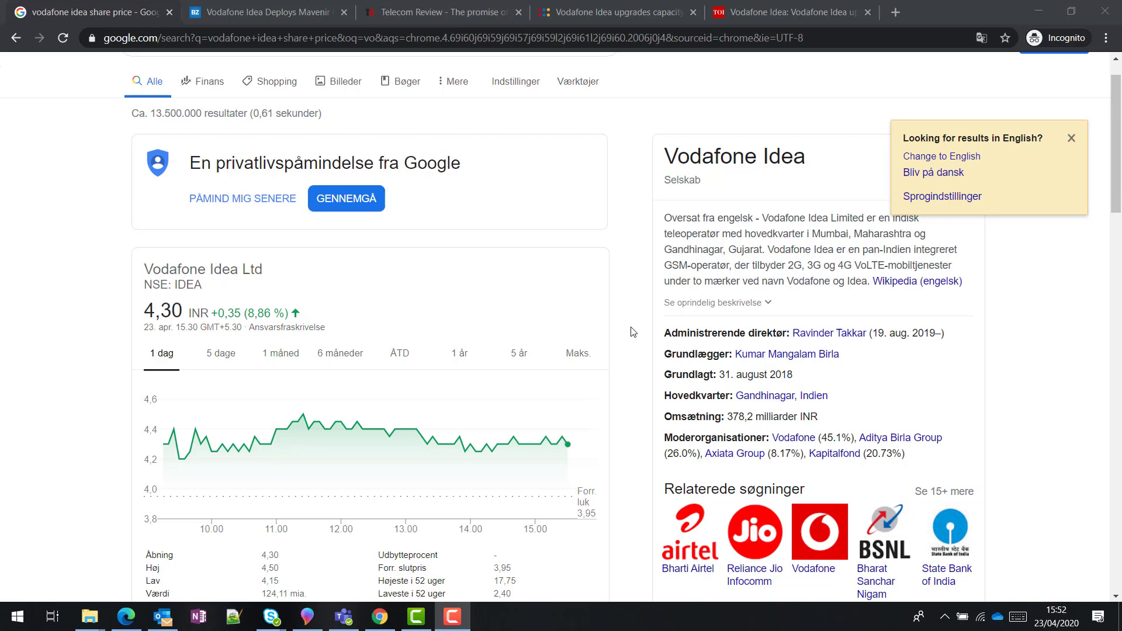
Switch to the Benzinga tab with the Vodafone Idea Mavenir OpenRAN article.
{"action": "left_click", "coordinate": [265, 11]}
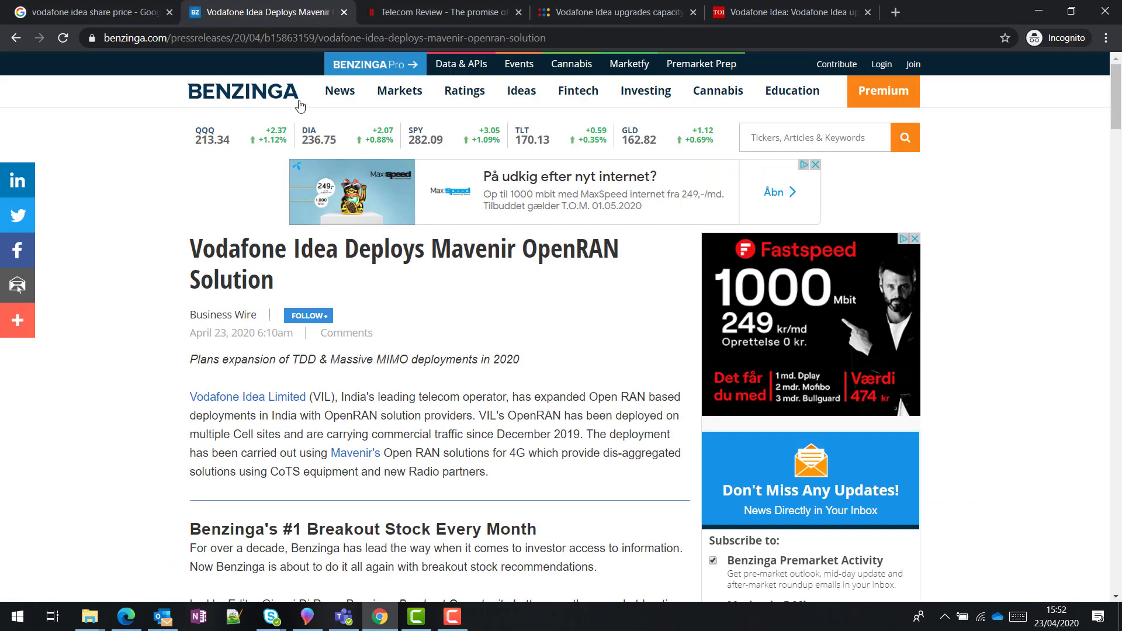
{"action": "mouse_move", "coordinate": [628, 286]}
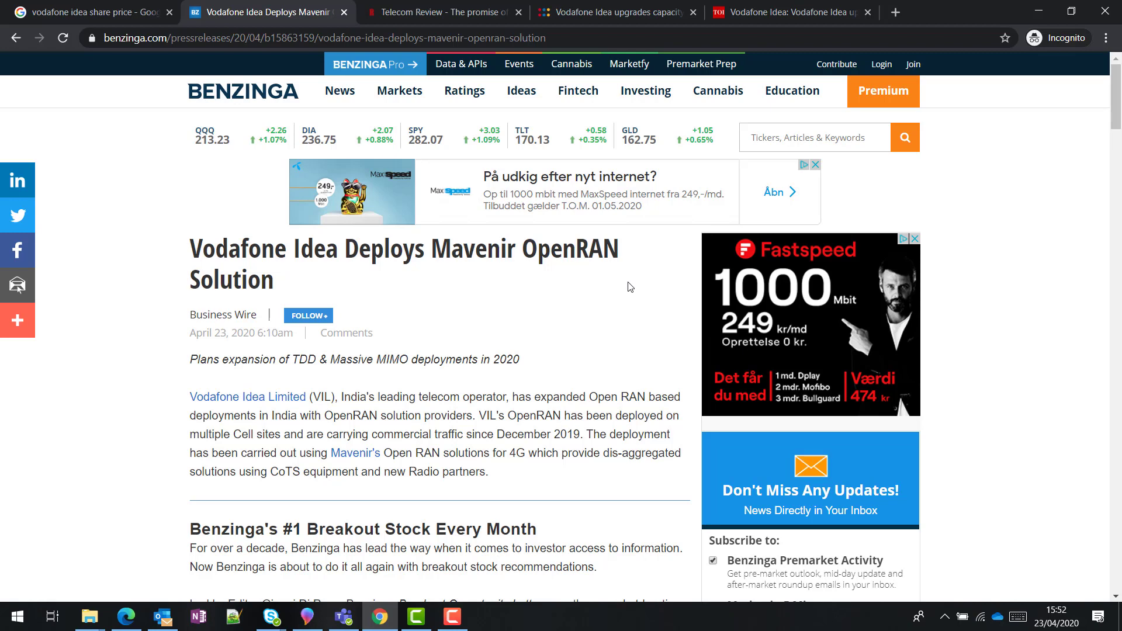
Switch to the Telecom Review 'The promise of OpenRAN' tab and read its opening paragraphs.
{"action": "left_click", "coordinate": [444, 11]}
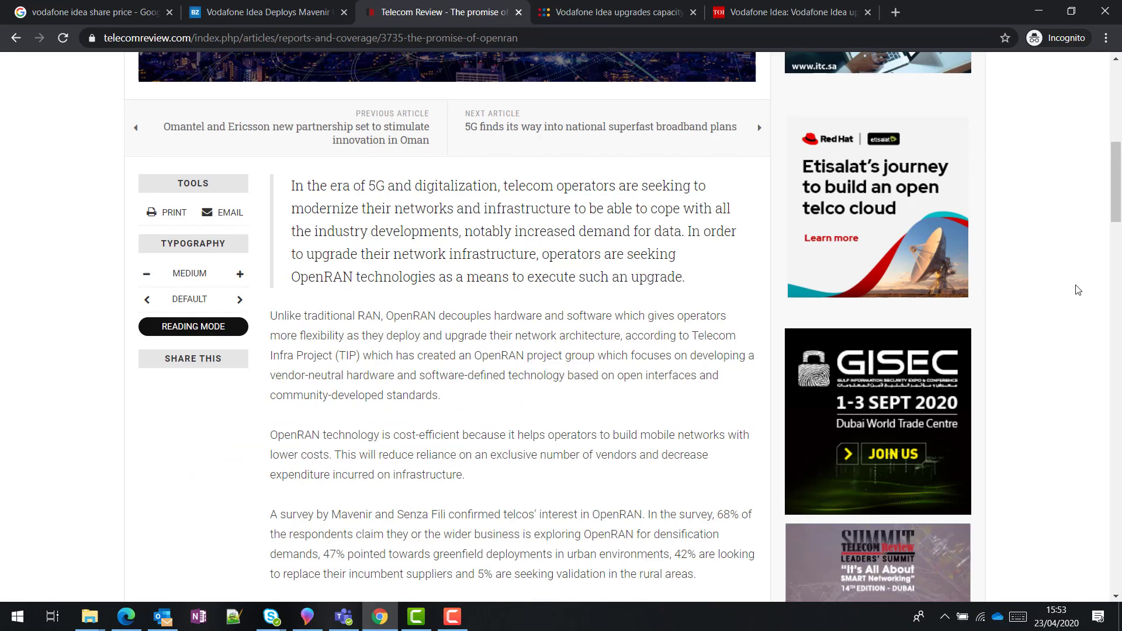
{"action": "scroll", "scroll_direction": "up", "scroll_amount": 3}
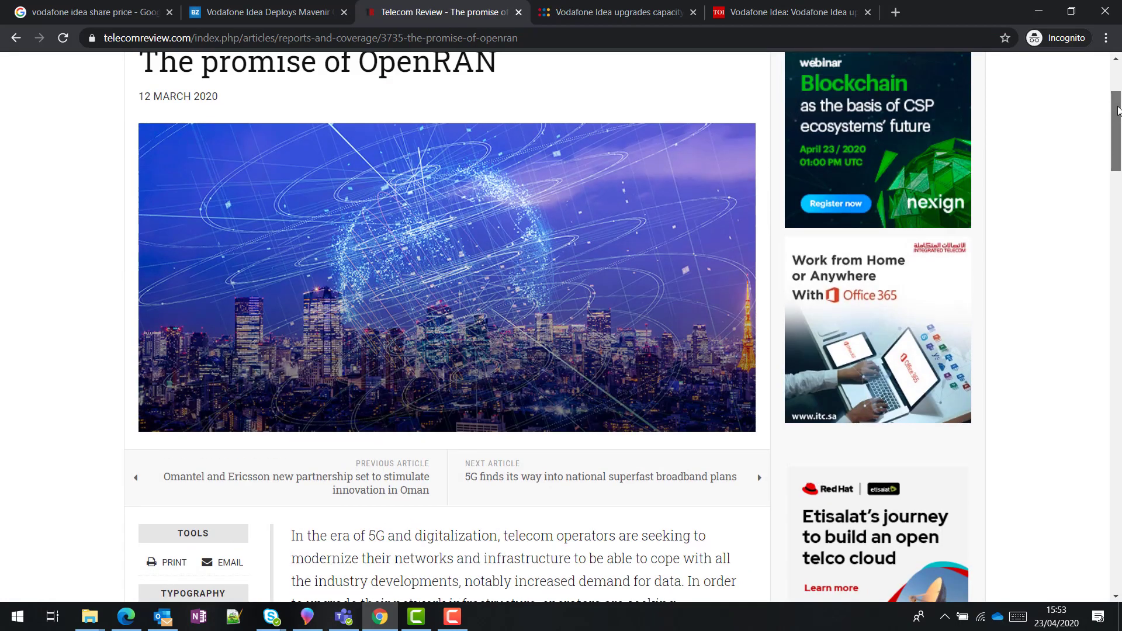
{"action": "scroll", "scroll_direction": "up", "scroll_amount": 3}
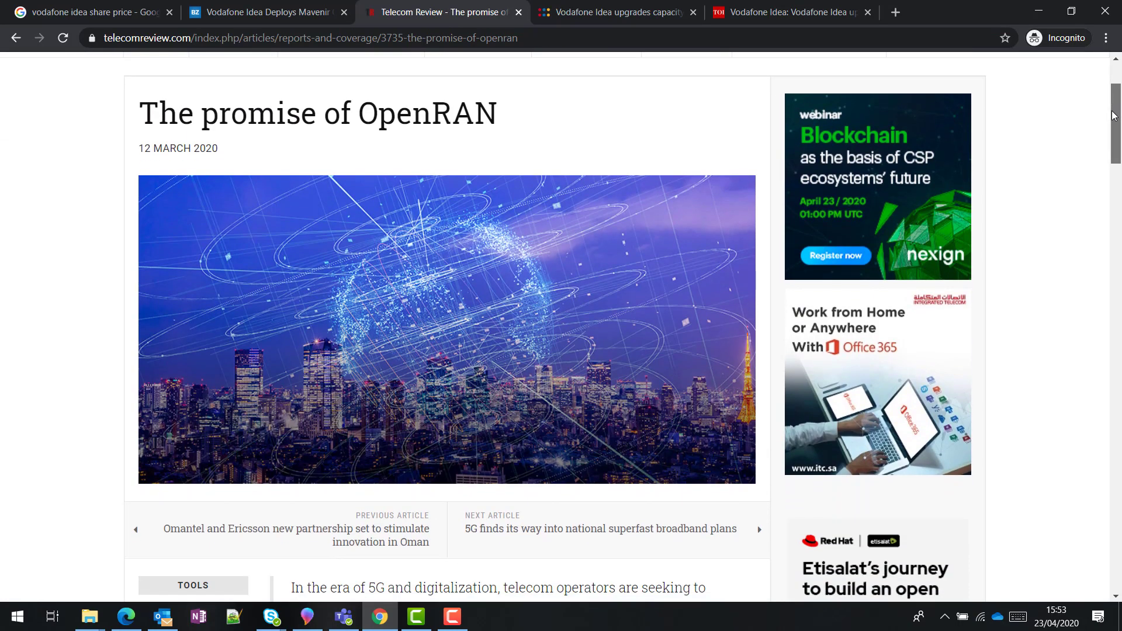
{"action": "scroll", "scroll_direction": "down", "scroll_amount": 3}
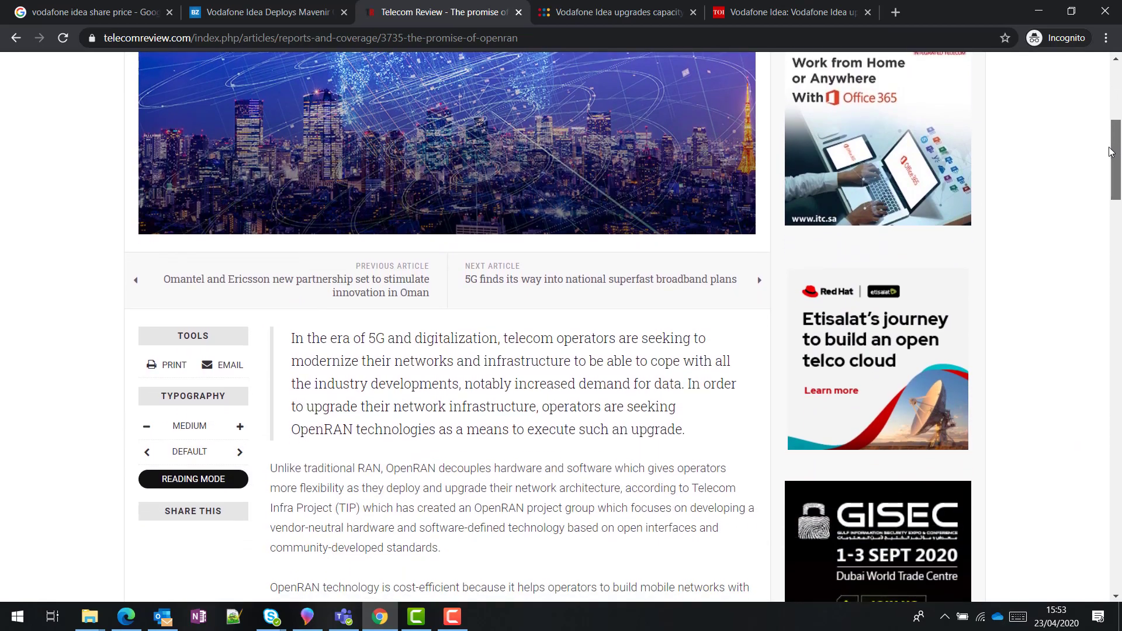
{"action": "scroll", "scroll_direction": "up", "scroll_amount": 3}
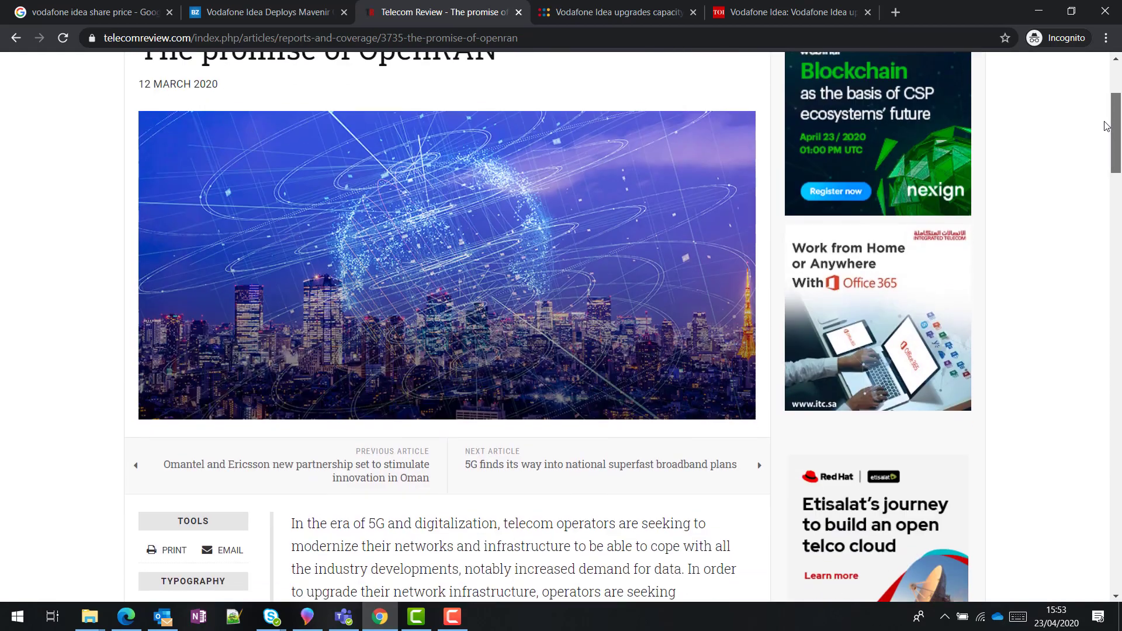
{"action": "scroll", "scroll_direction": "down", "scroll_amount": 3}
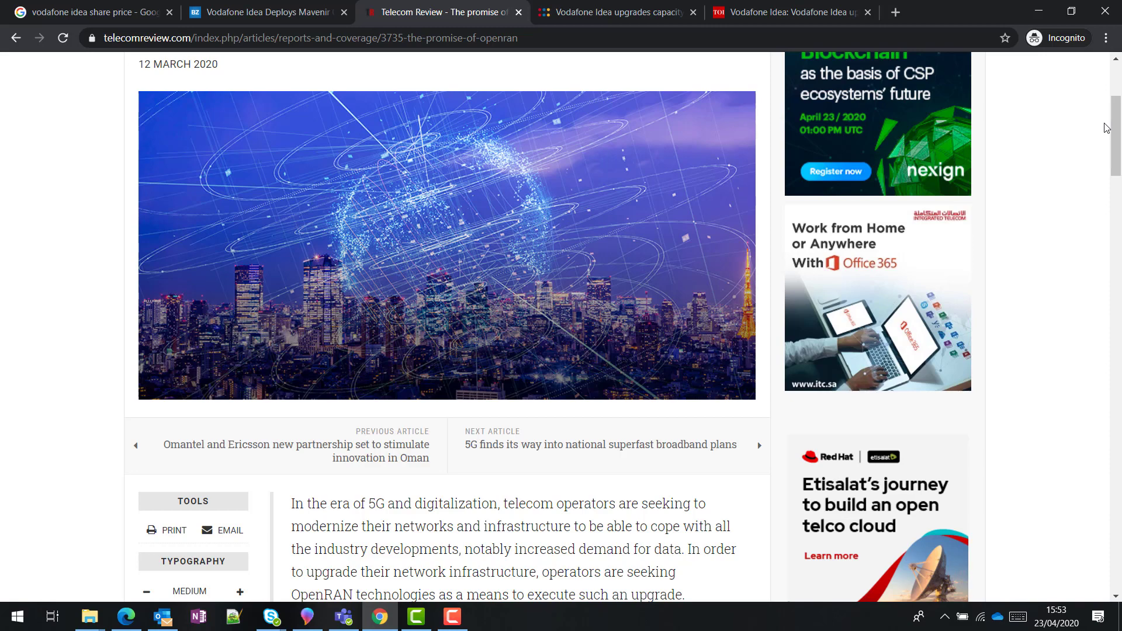
{"action": "scroll", "scroll_direction": "down", "scroll_amount": 3}
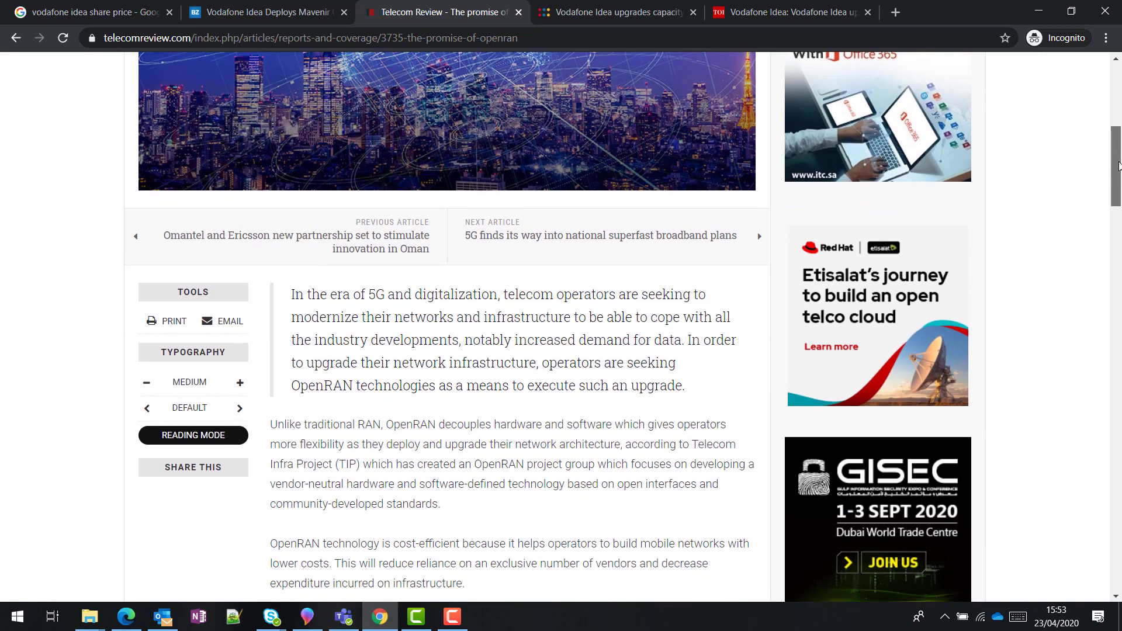
{"action": "scroll", "scroll_direction": "down", "scroll_amount": 3}
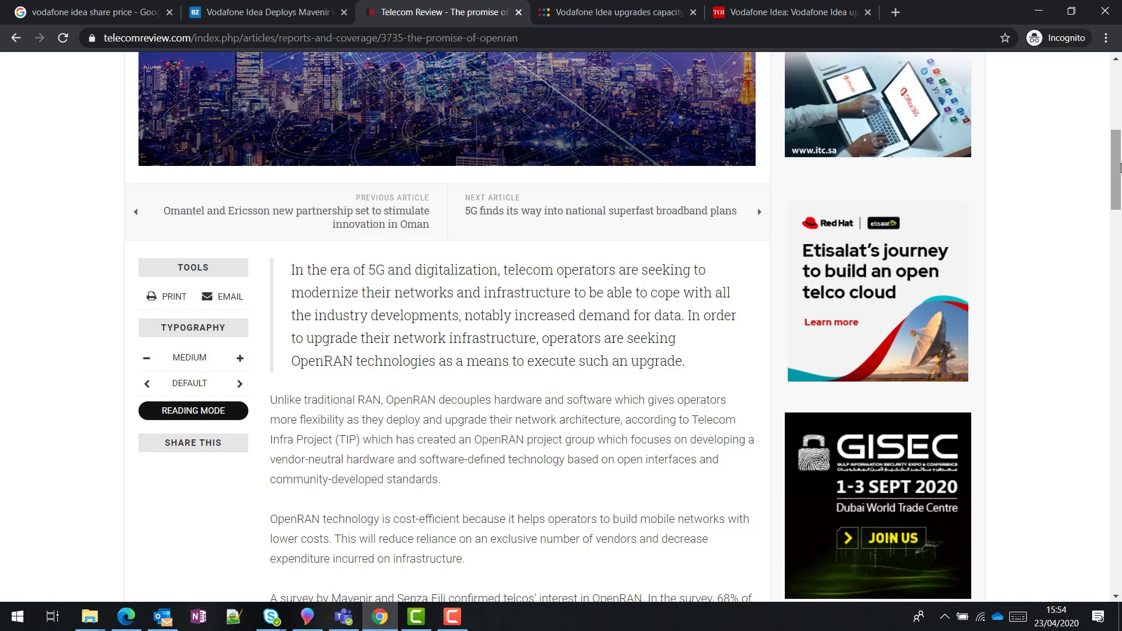
{"action": "mouse_move", "coordinate": [1016, 5]}
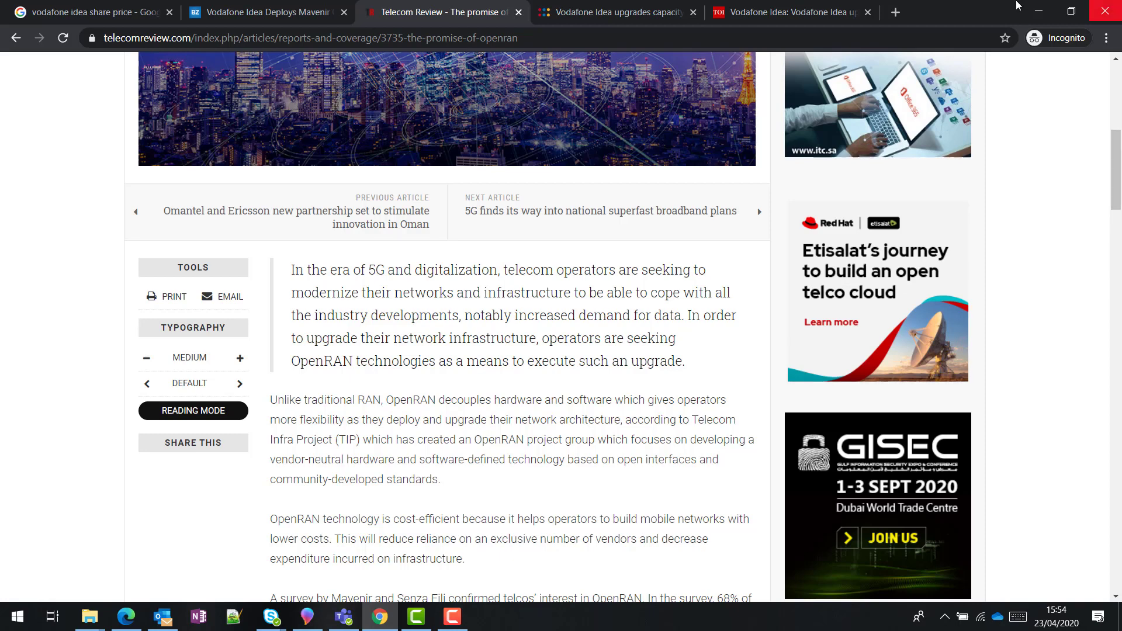
{"action": "mouse_move", "coordinate": [510, 324]}
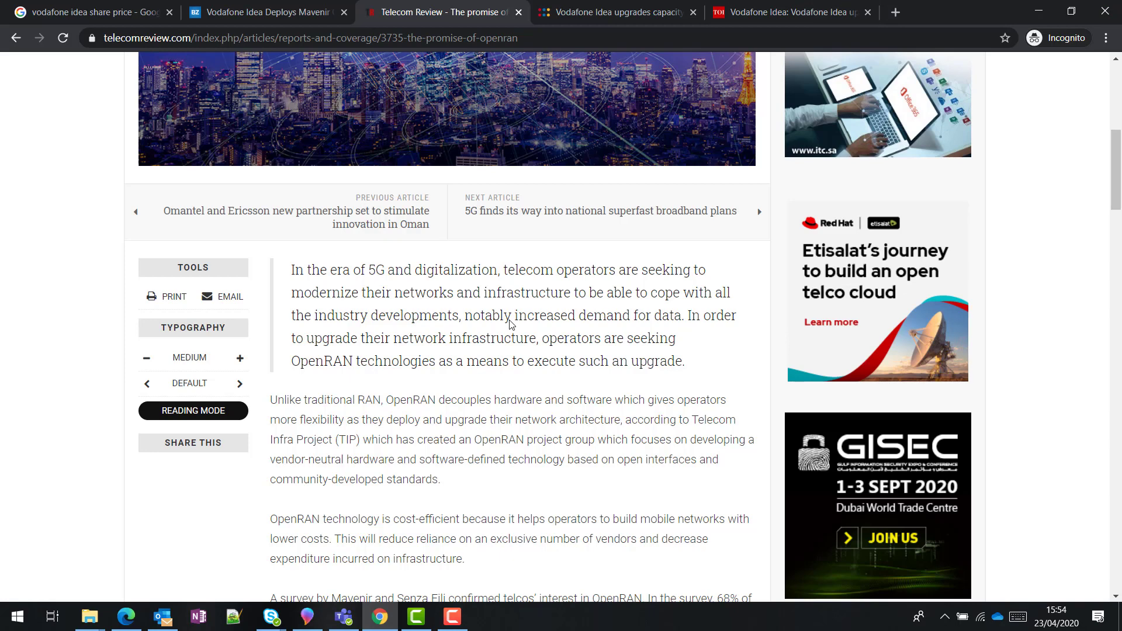
{"action": "mouse_move", "coordinate": [531, 18]}
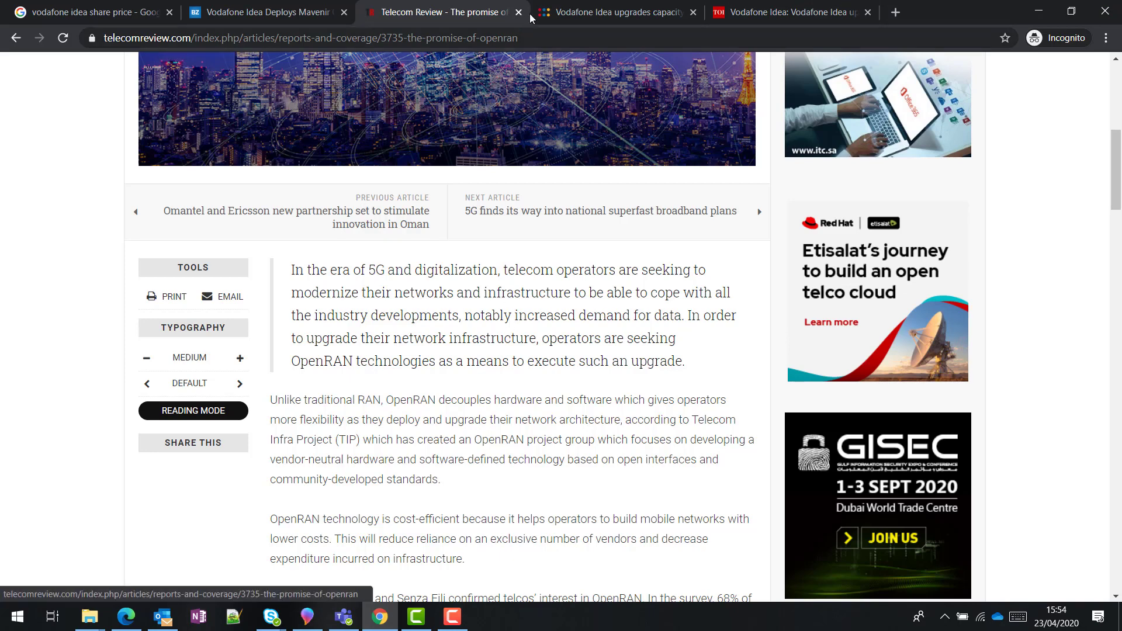
View Telecompaper's 450 Punjab sites story, then the Times of India Haryana upgrade article.
{"action": "left_click", "coordinate": [616, 11]}
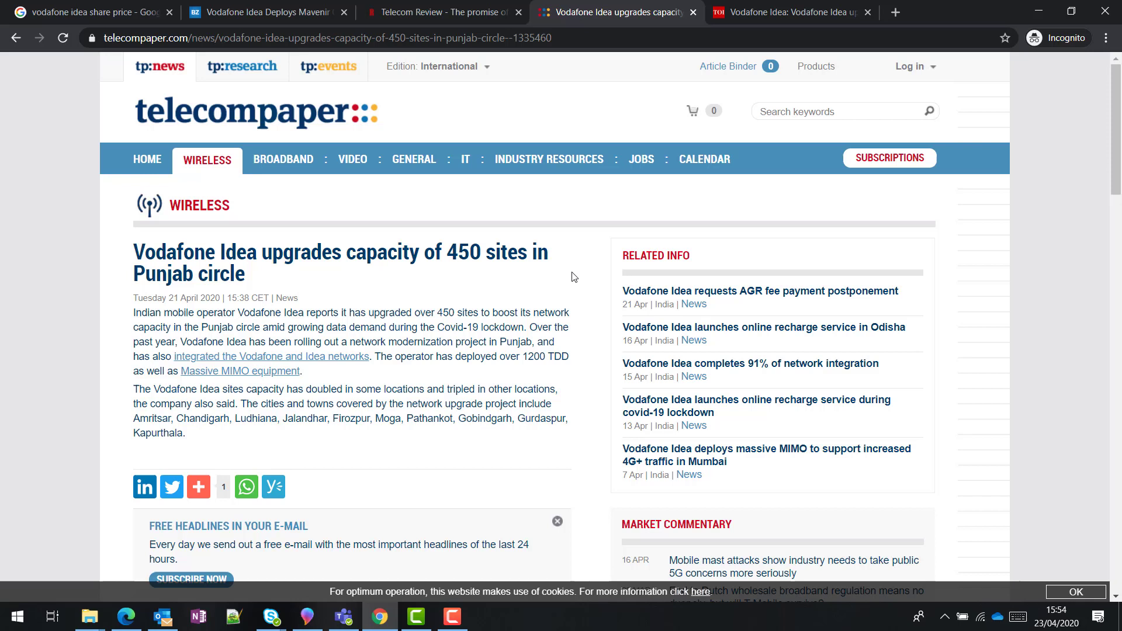
{"action": "mouse_move", "coordinate": [511, 406]}
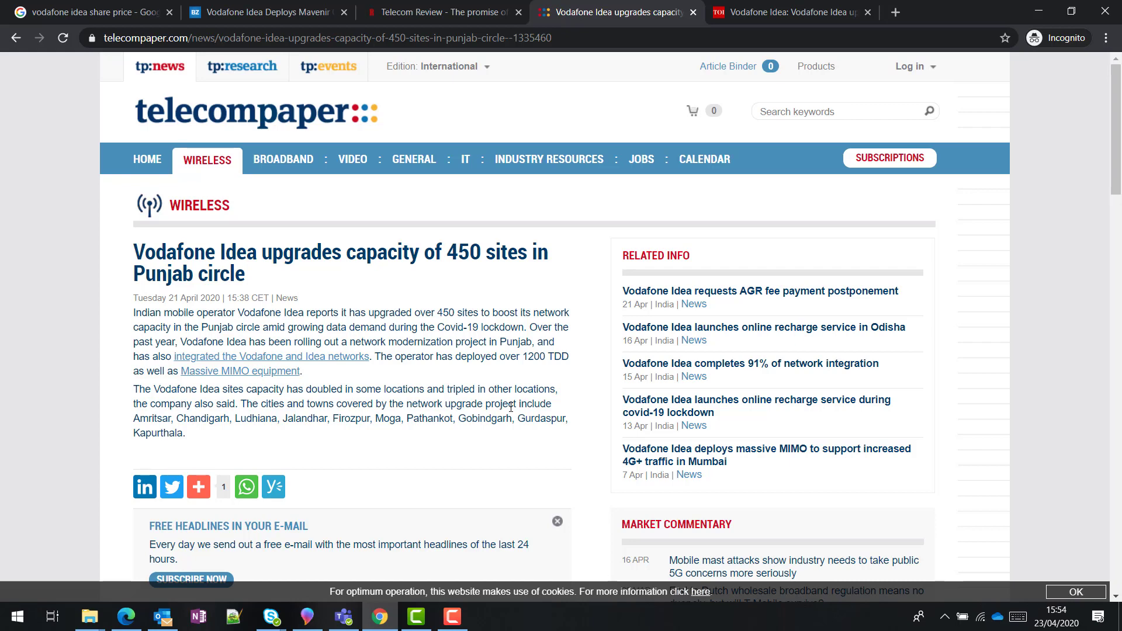
{"action": "left_click", "coordinate": [787, 11]}
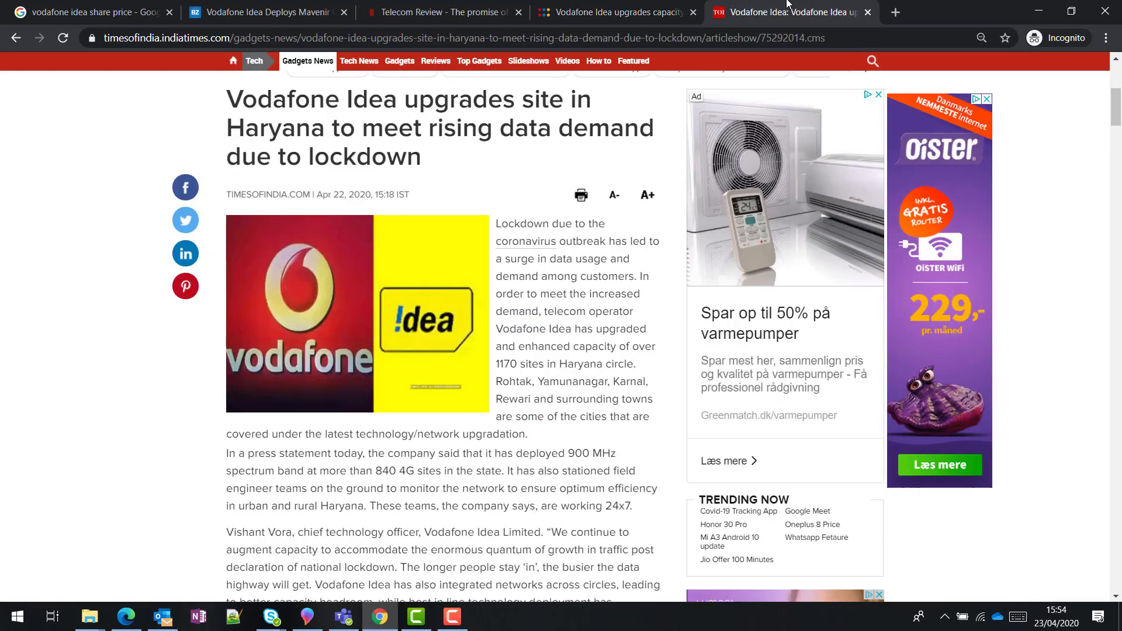